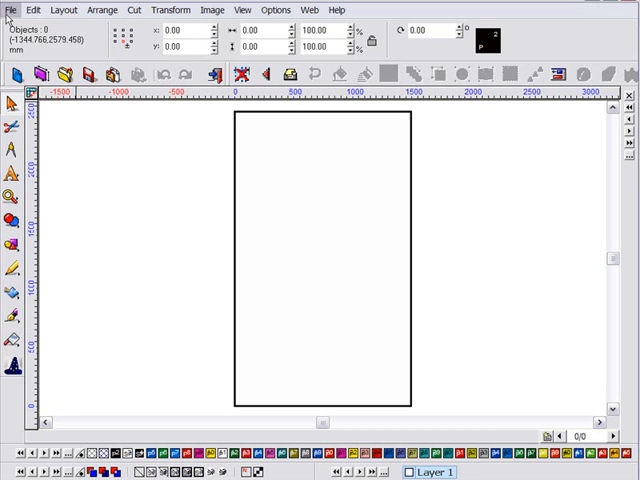
# - Start installing a new printer from the File menu's Install Printer command
pyautogui.click(11, 9)
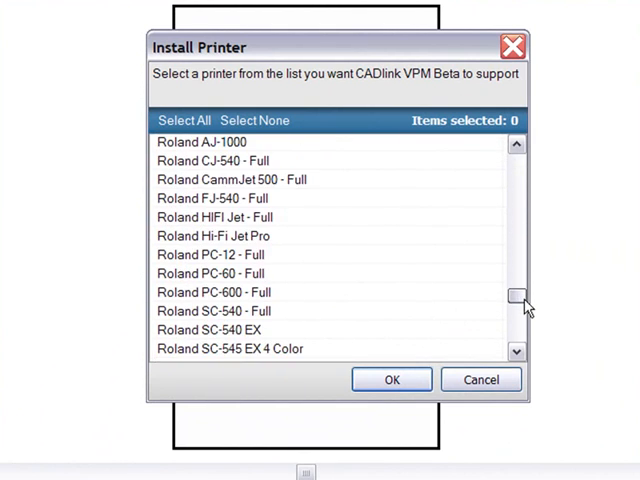
# - Scroll the printer list further down toward the Roland VP-540 entry
pyautogui.scroll(-3)
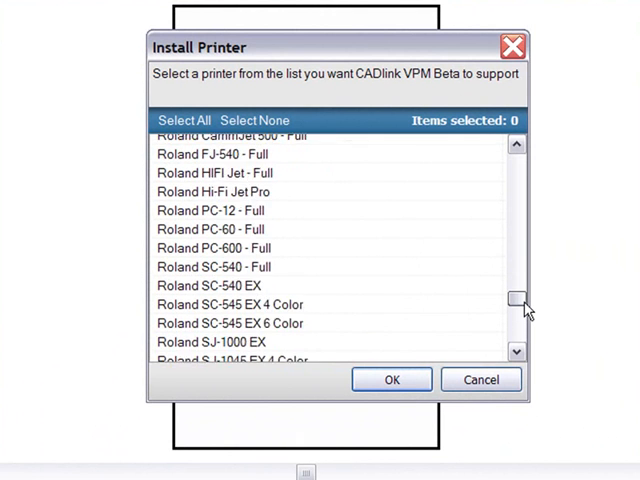
pyautogui.scroll(-3)
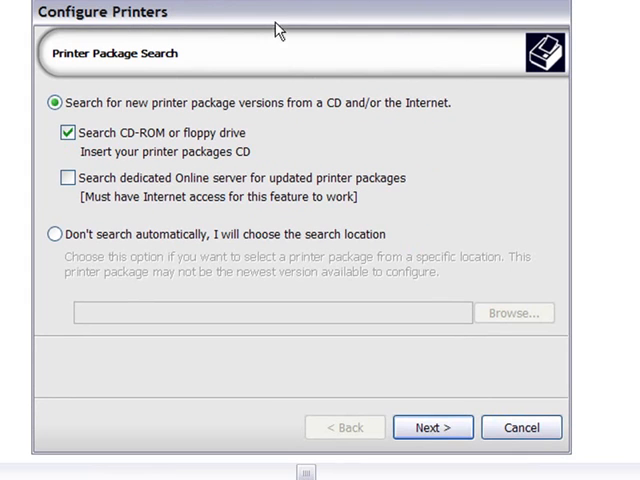
# - Copy the printer packages and open the Create Queue Wizard for the Roland VP-540
pyautogui.click(432, 427)
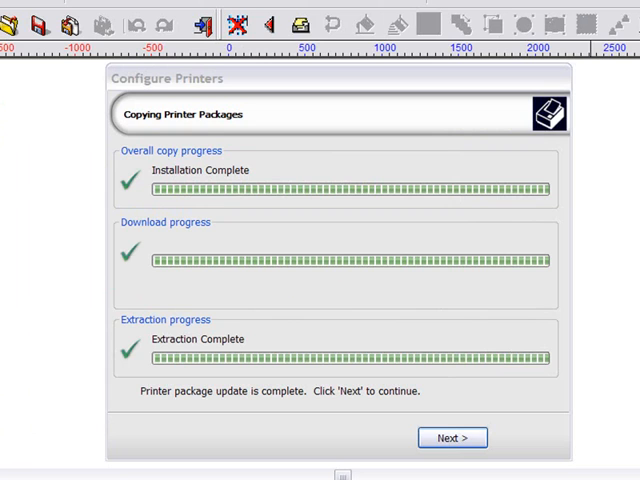
pyautogui.click(452, 437)
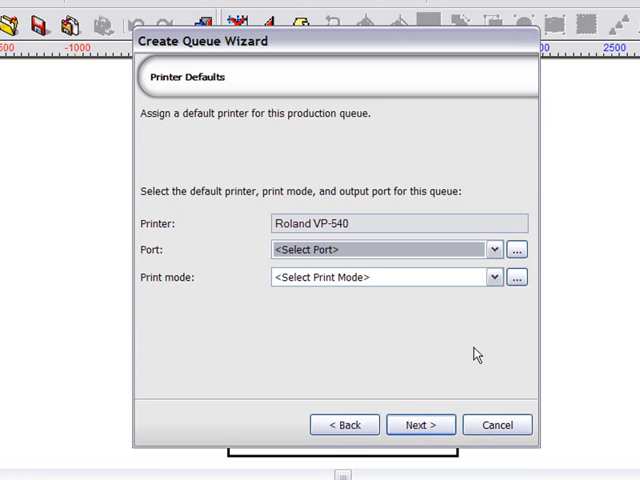
# - Set the TCP/IP port to 10.10.9.1 and print mode to 3951G 360x720 Draft
pyautogui.click(383, 249)
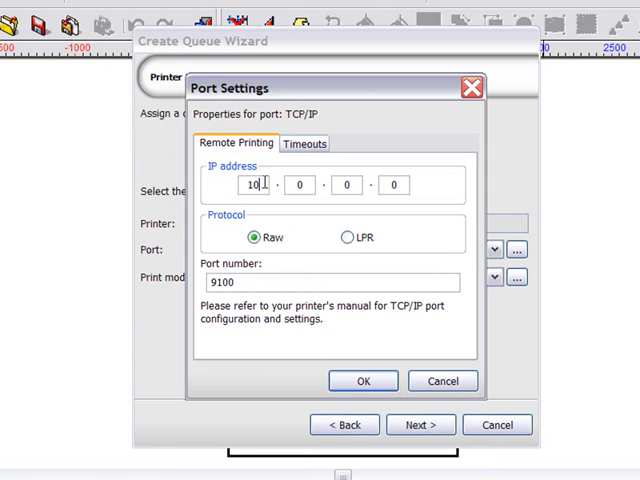
pyautogui.write('10')
pyautogui.click(394, 185)
pyautogui.write('1')
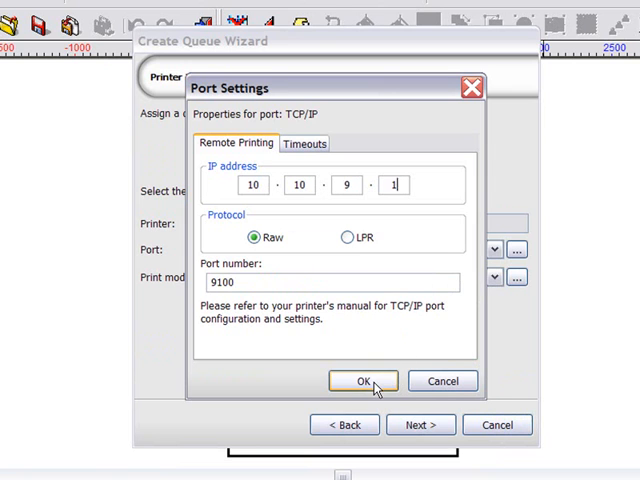
pyautogui.click(362, 381)
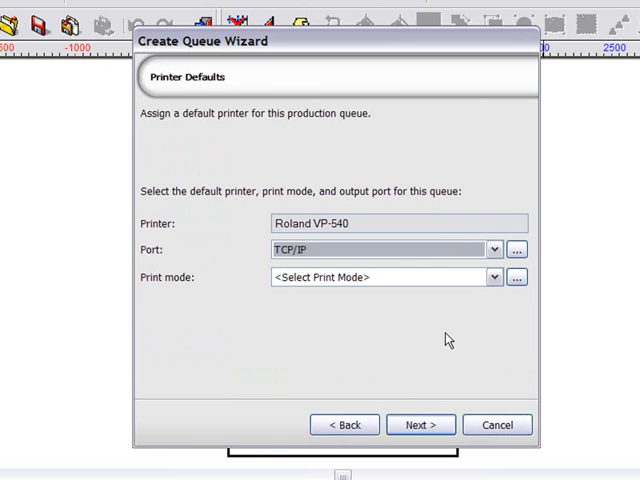
pyautogui.click(494, 277)
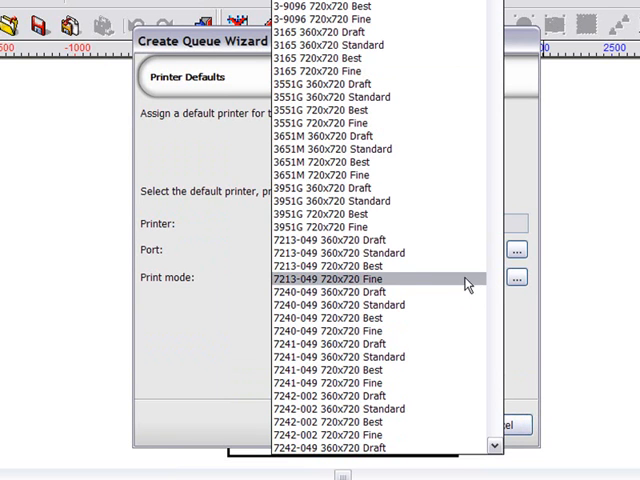
pyautogui.click(330, 189)
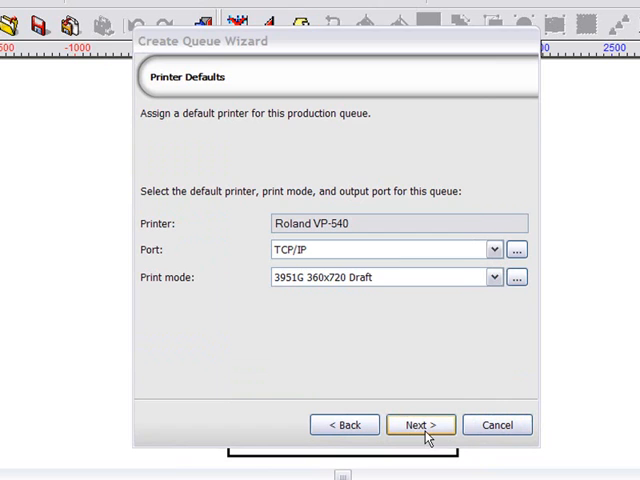
pyautogui.click(419, 424)
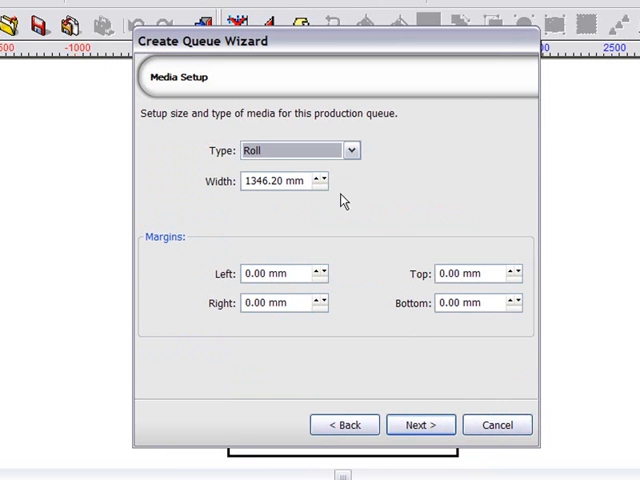
# - Keep Roll media type at 1346.20 mm width and continue to Layout Mode
pyautogui.click(280, 273)
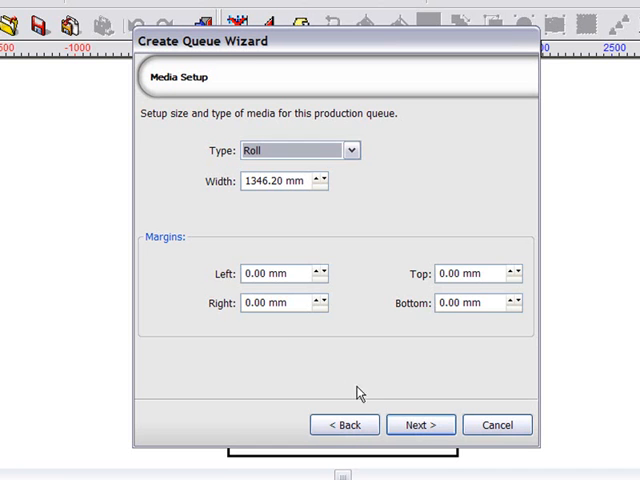
pyautogui.click(420, 424)
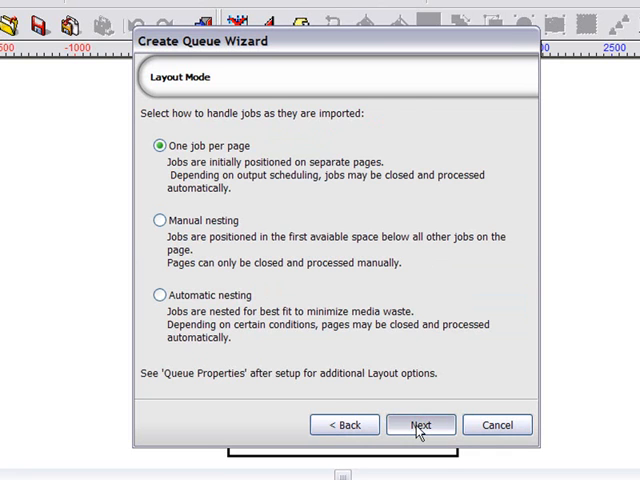
# - Keep One job per page, leave print, cut and print-and-cut scheduling on Hold, and finish
pyautogui.click(419, 424)
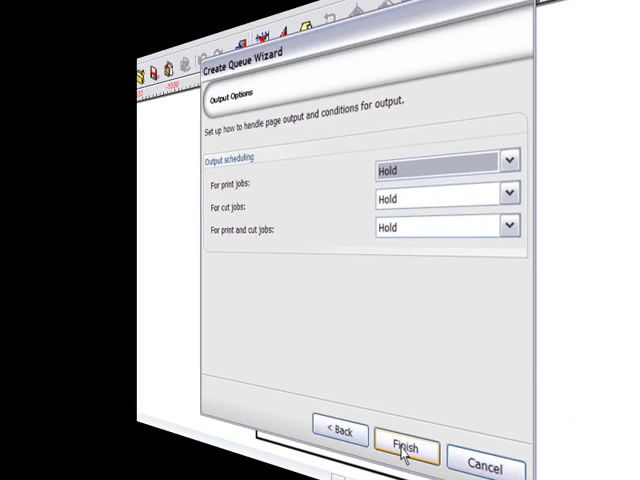
pyautogui.click(403, 446)
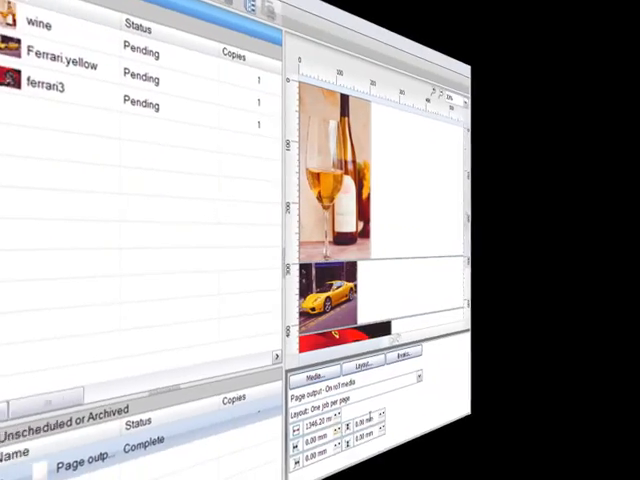